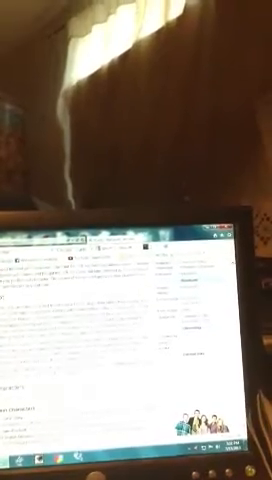
pyautogui.moveTo(136, 240)
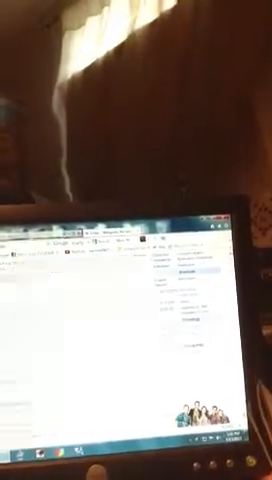